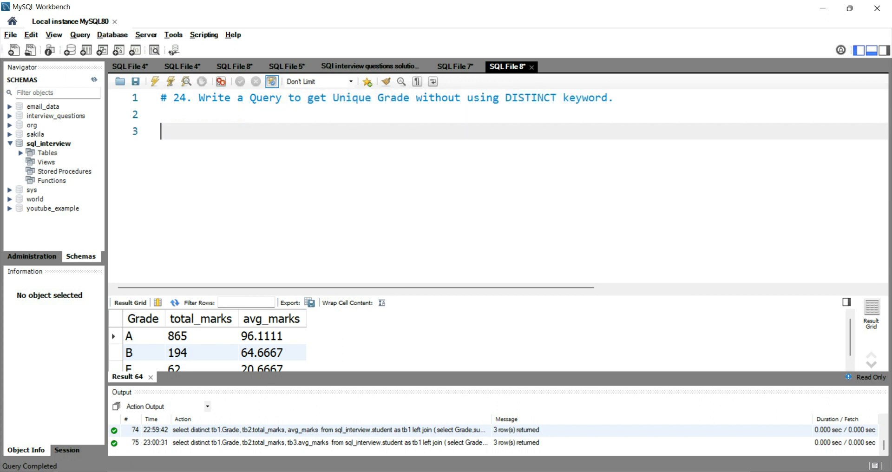
Write select * from sql_interview.student on line 3 to return all 15 student rows
type("select")
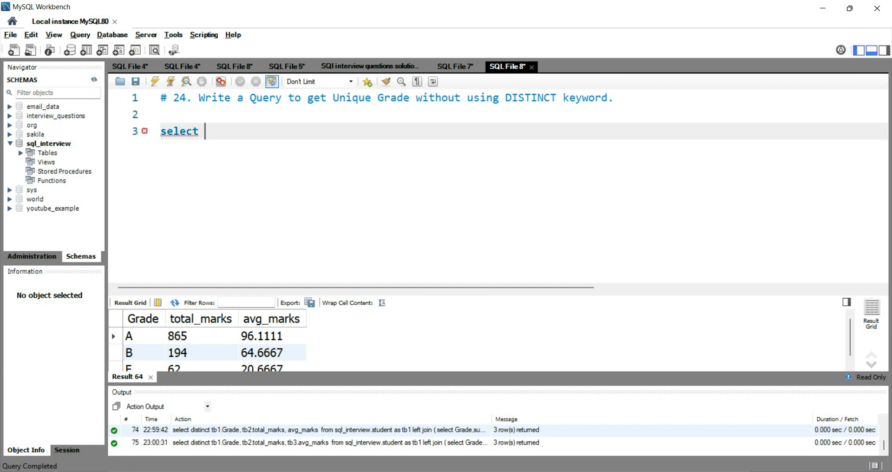
type("* from sql")
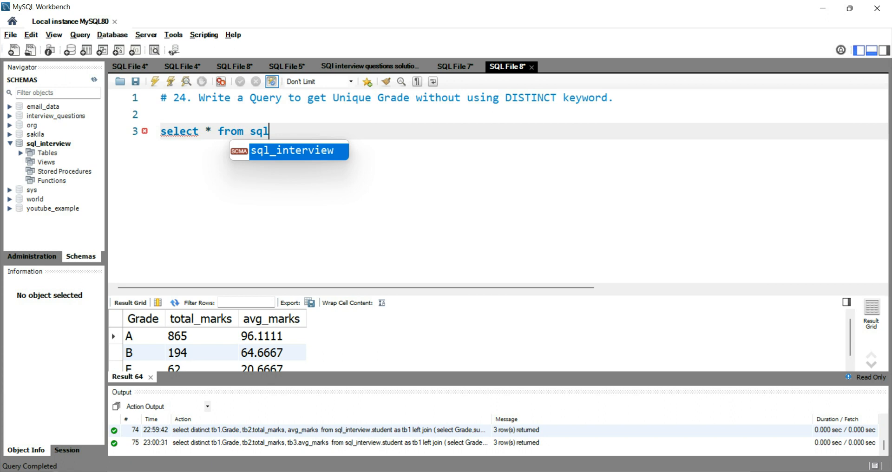
type("_interview.student;")
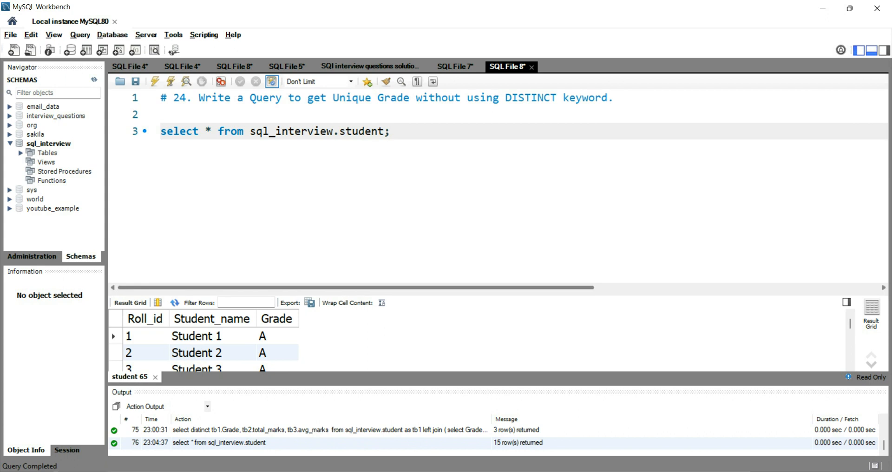
scroll("down", 3)
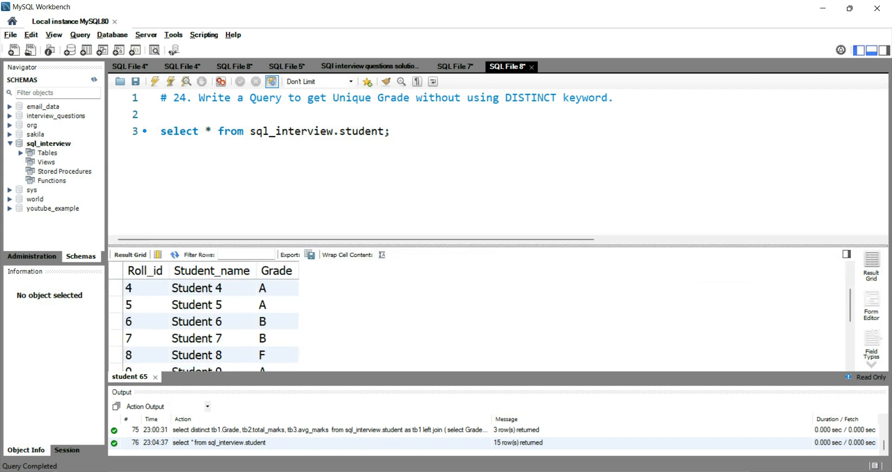
scroll("up", 3)
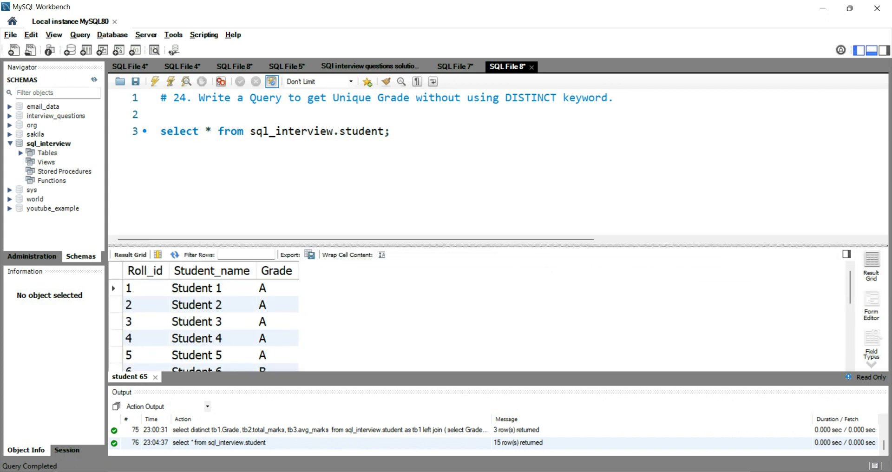
scroll("down", 3)
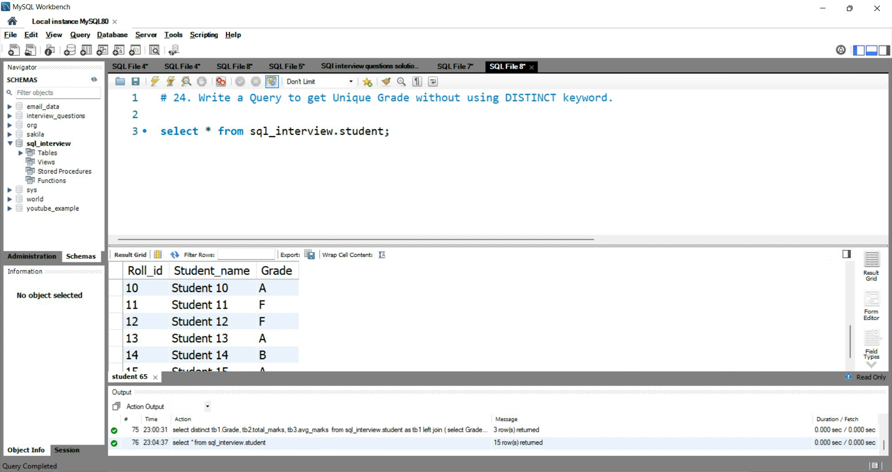
scroll("up", 3)
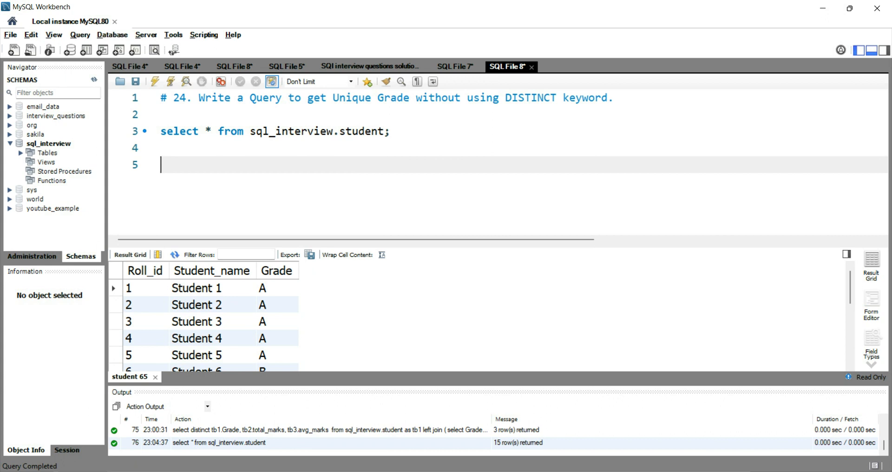
Write and run select distinct grade from sql_interview.student, returning grades A, B and F
type("se")
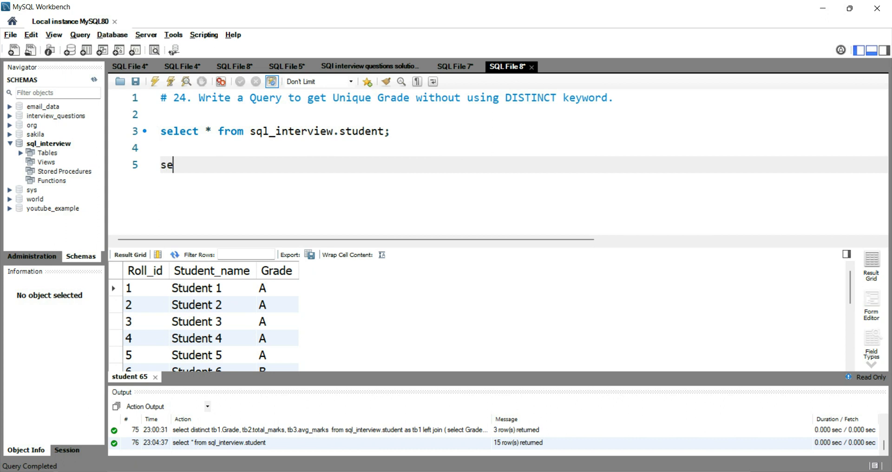
type("lect distinct")
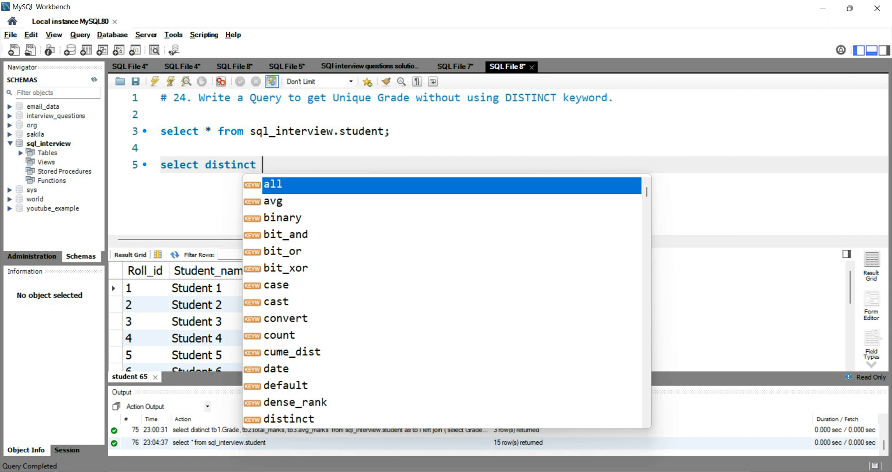
type("grade from")
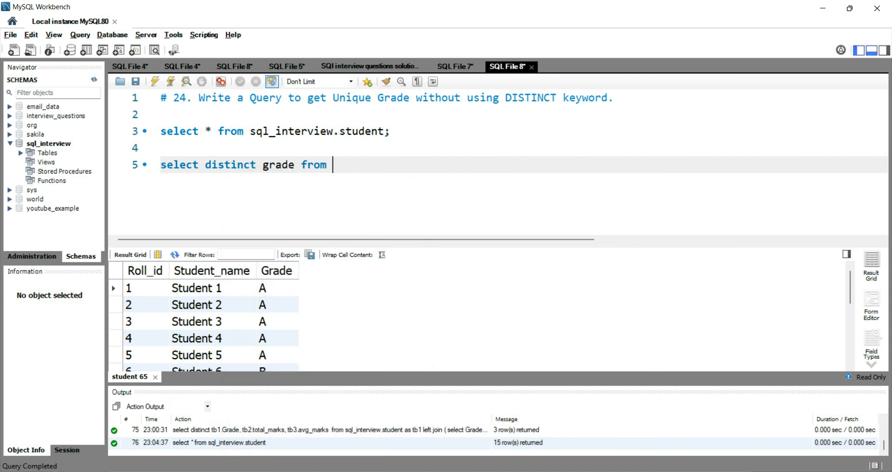
type("sql_interview")
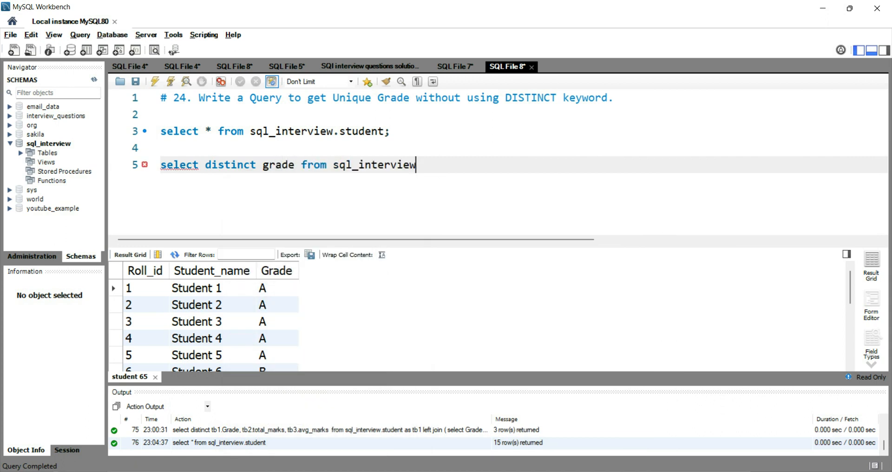
type(".student;")
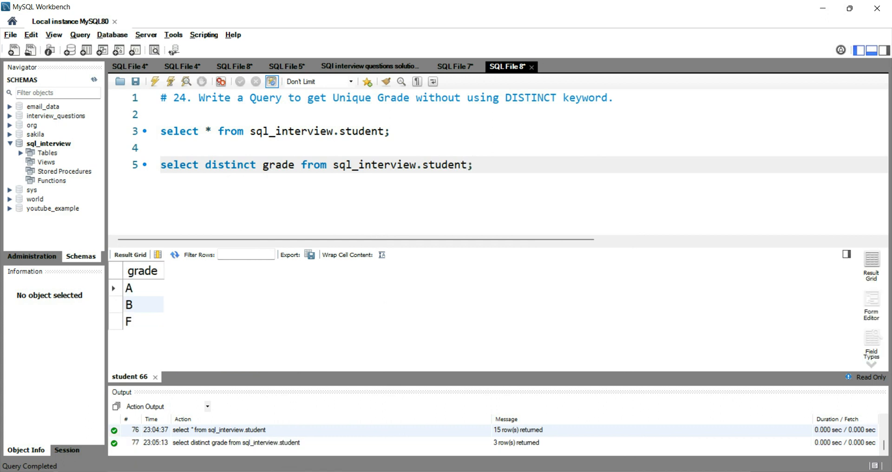
triple_click(316, 165)
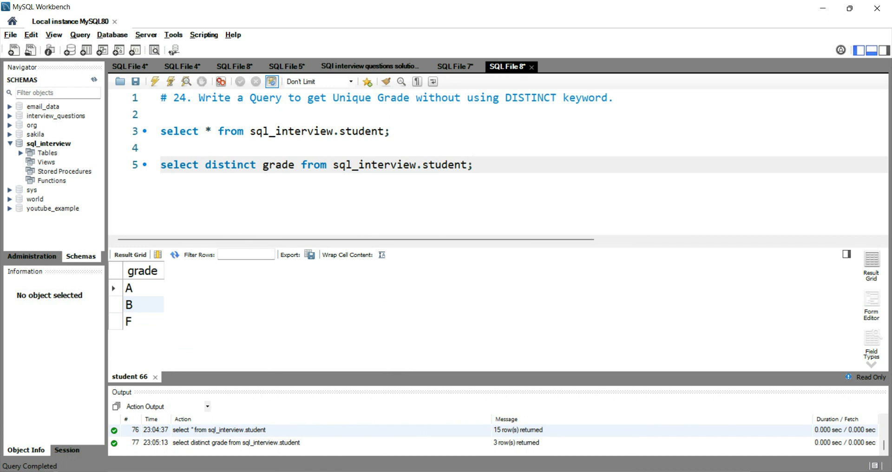
Replace DISTINCT with group by 1 in the grade query and run it, still returning A, B and F
left_click(472, 164)
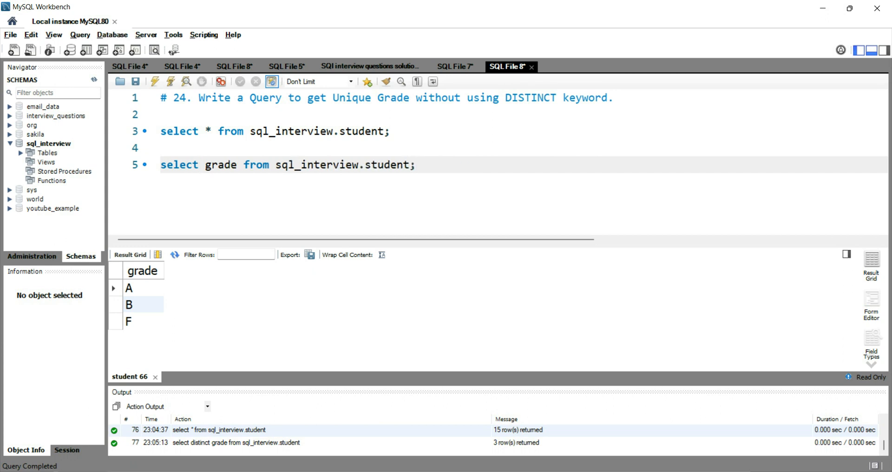
type("g")
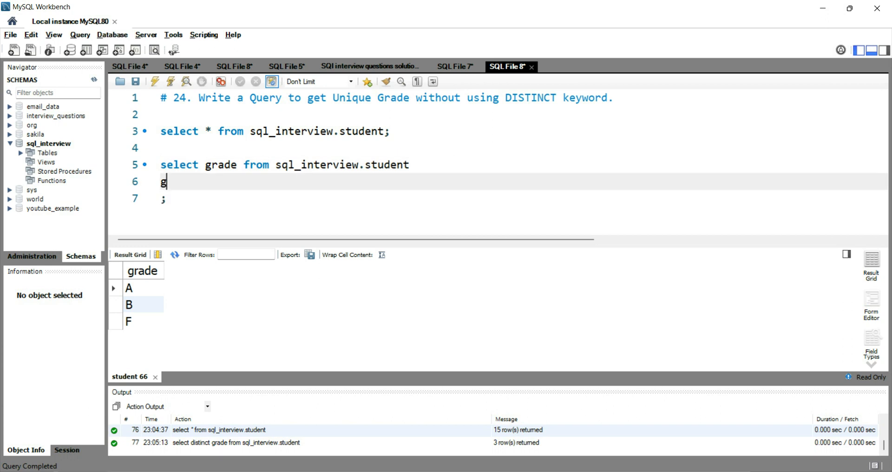
type("roup by 1")
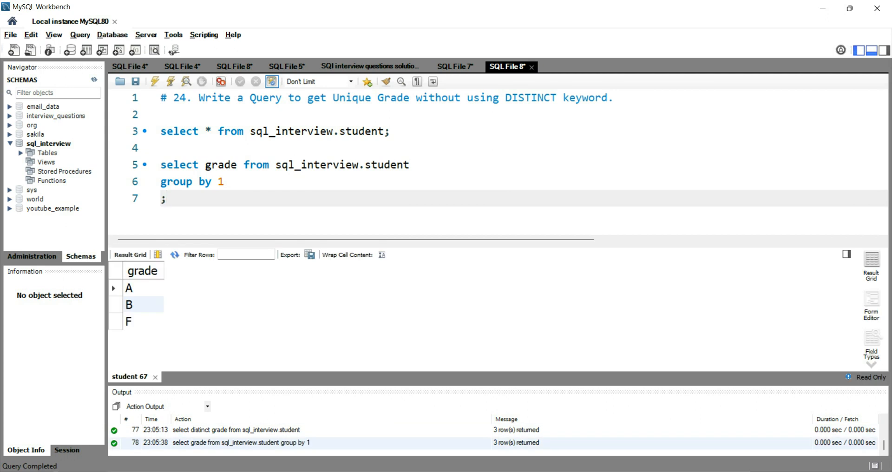
left_click(165, 197)
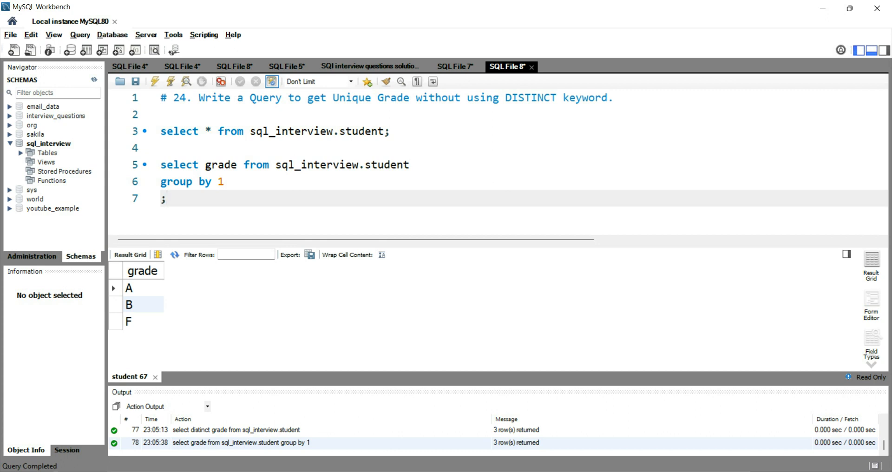
left_click(223, 181)
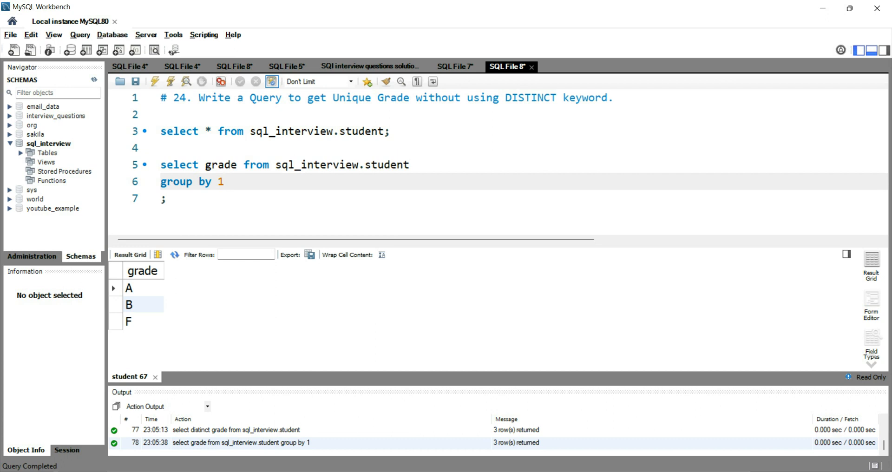
left_click(223, 181)
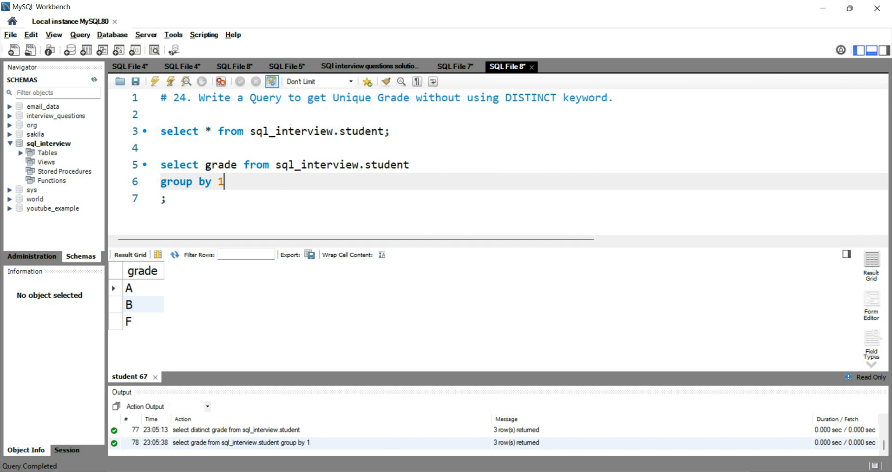